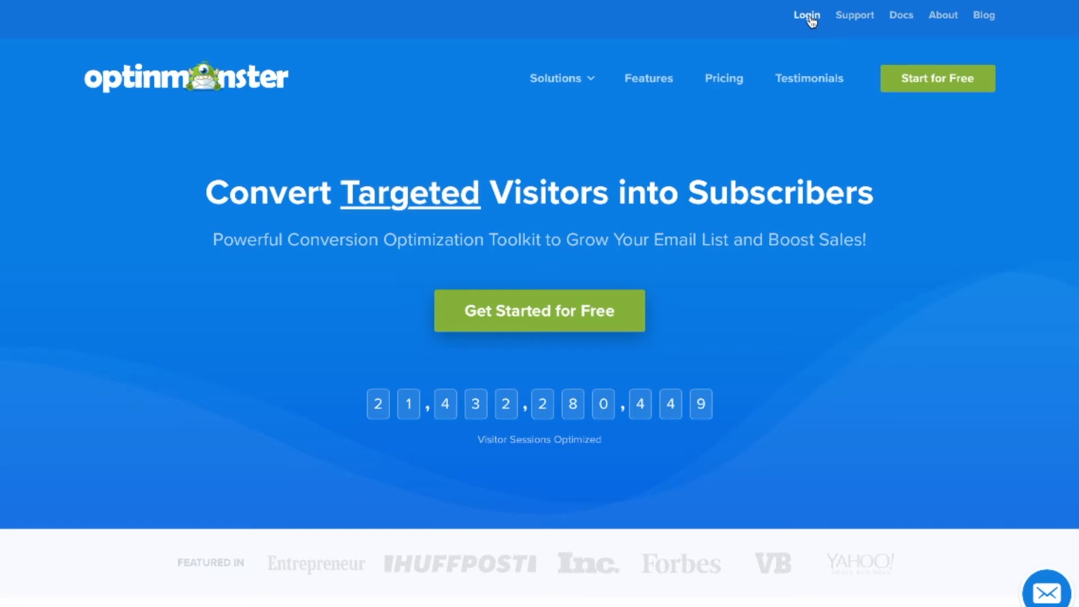
Step: Open the login page and autofill the saved username and password
click(806, 15)
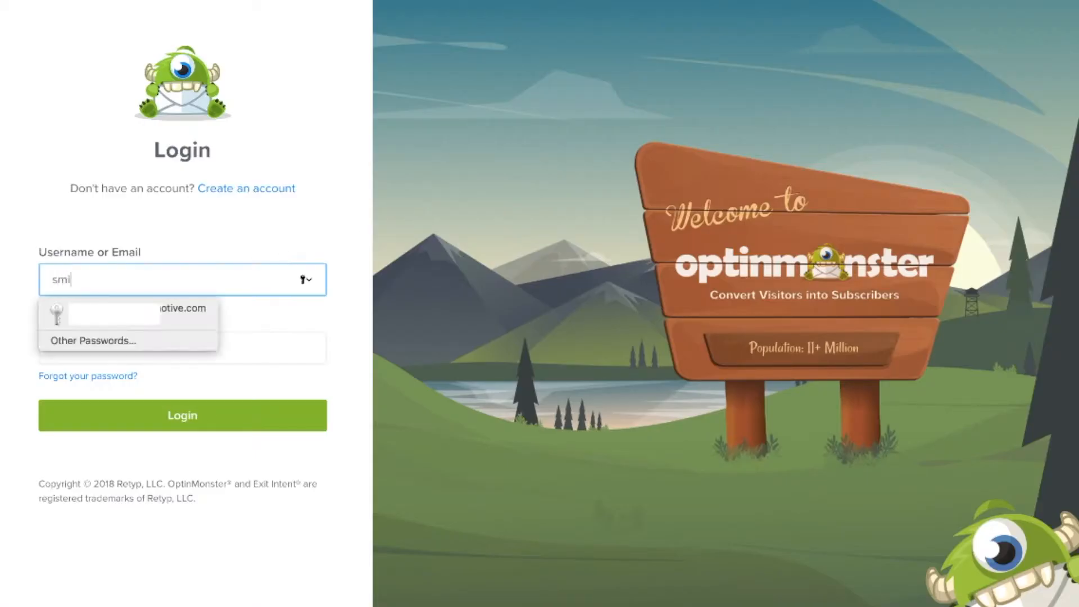
click(124, 313)
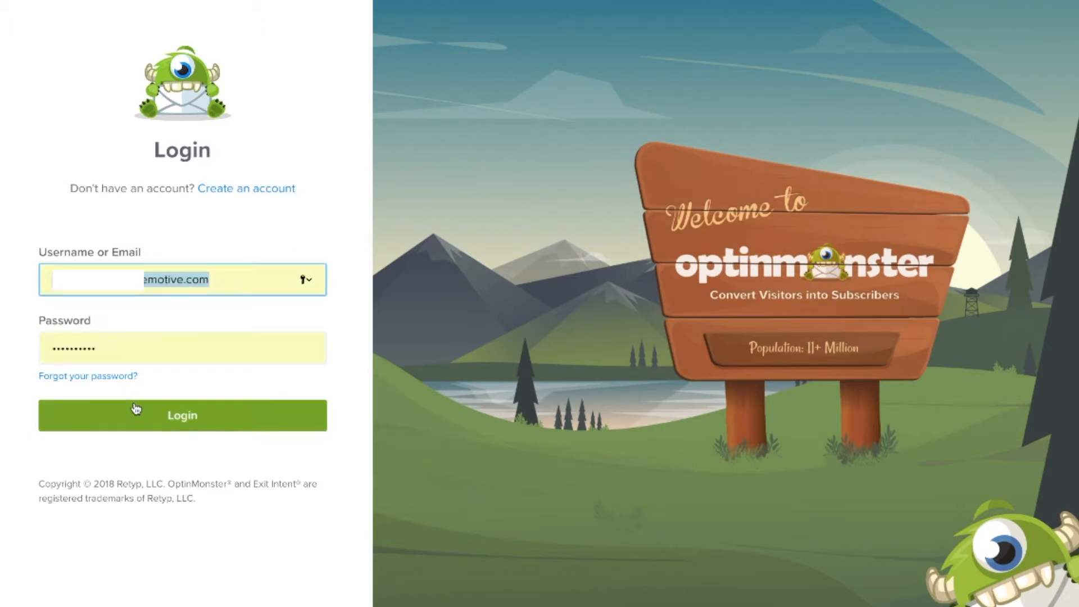
Step: Sign in and open My Account to see the Pro Yearly plan and profile
click(181, 415)
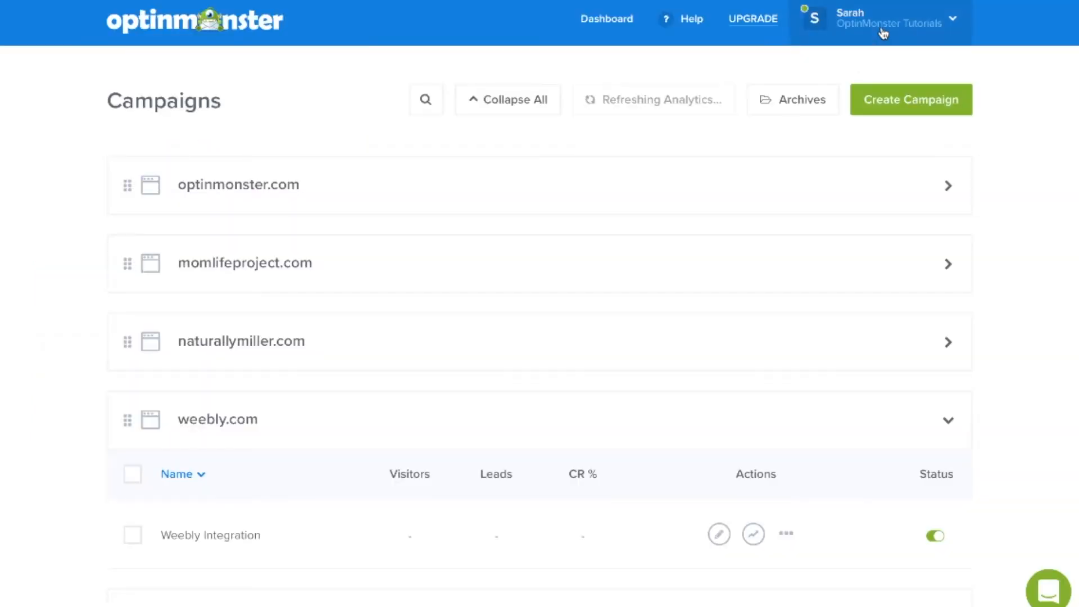
click(883, 22)
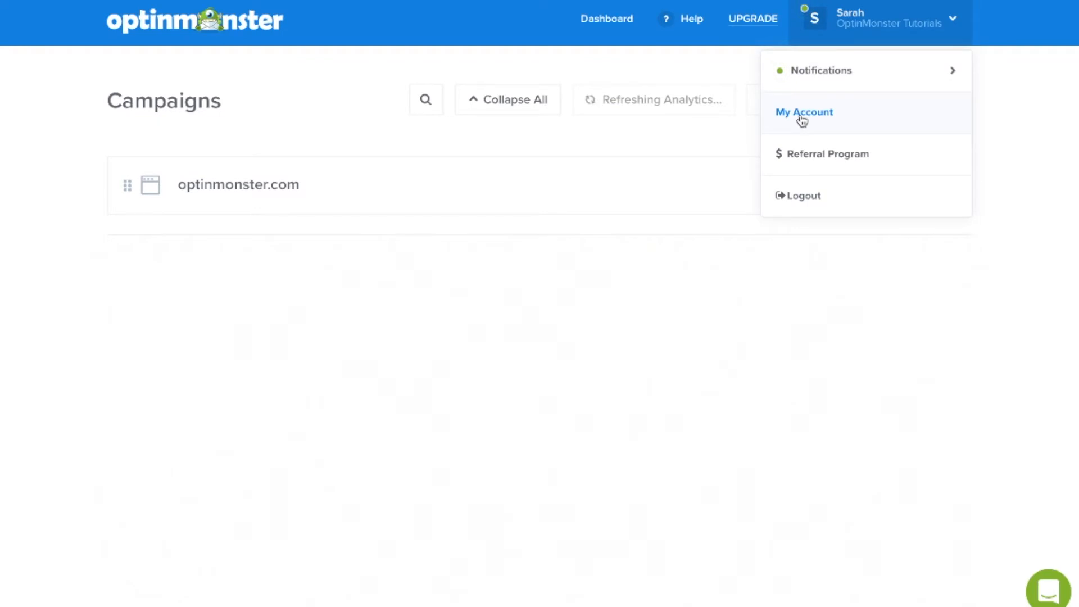
click(803, 113)
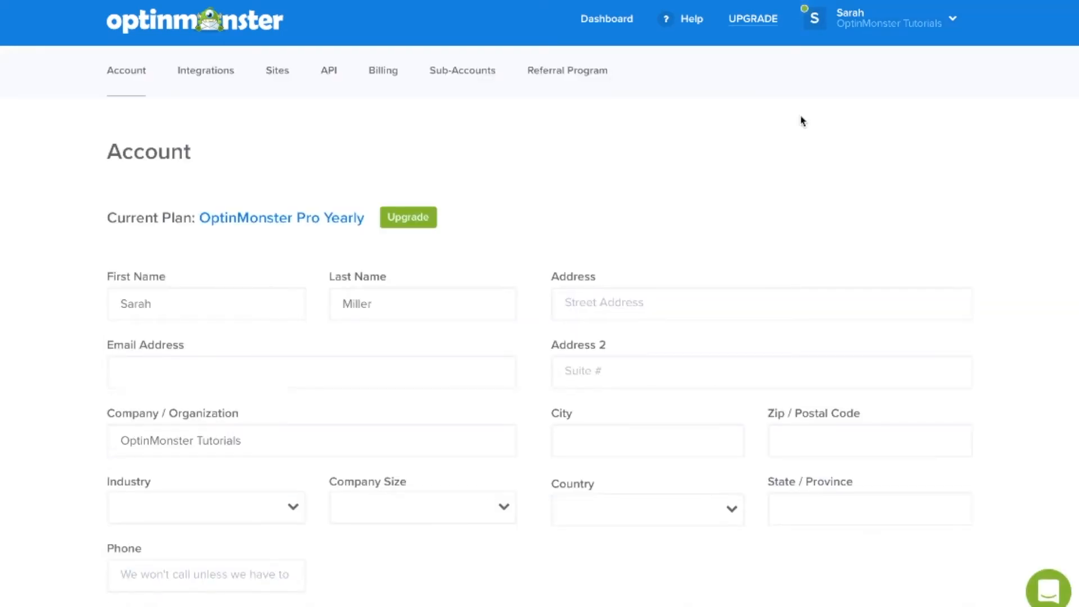
mouse_move(205, 70)
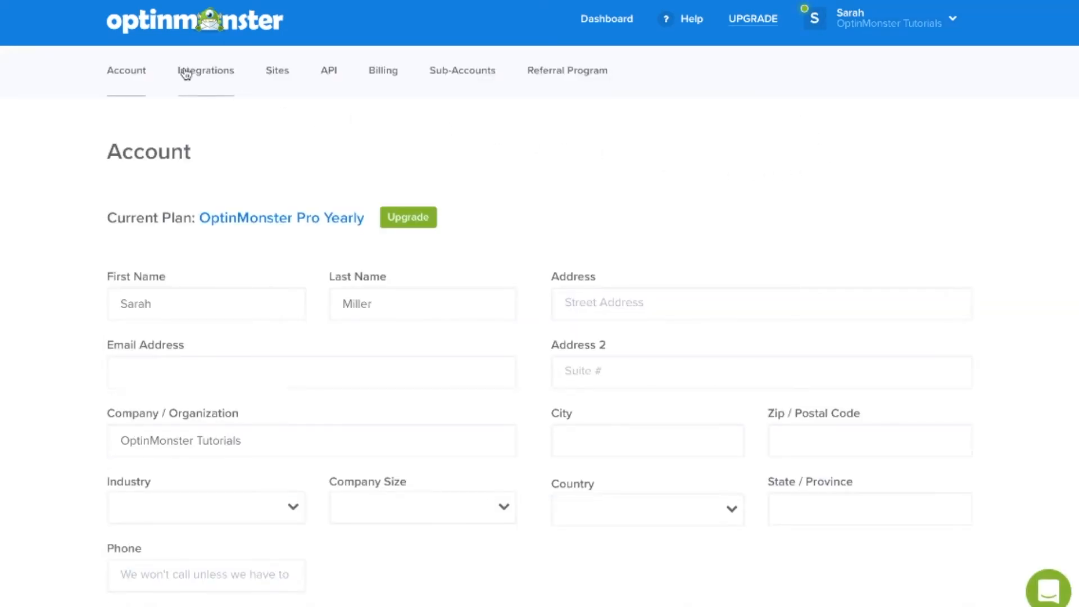
Step: Browse integrations (Google Analytics, ActiveCampaign, MailChimp connected), then open the Sites tab
click(205, 70)
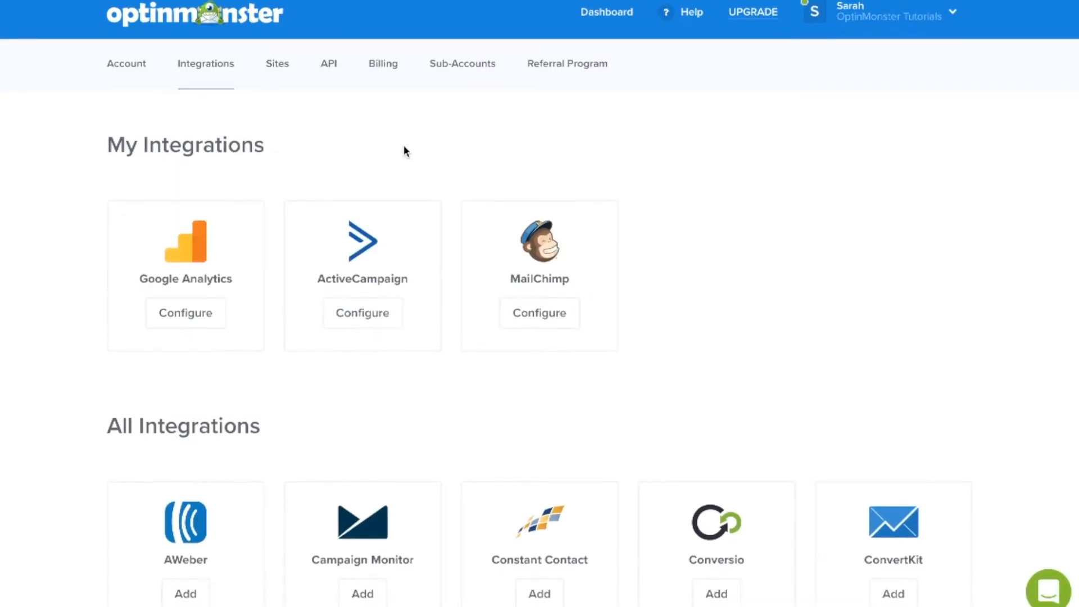
scroll(down, 3)
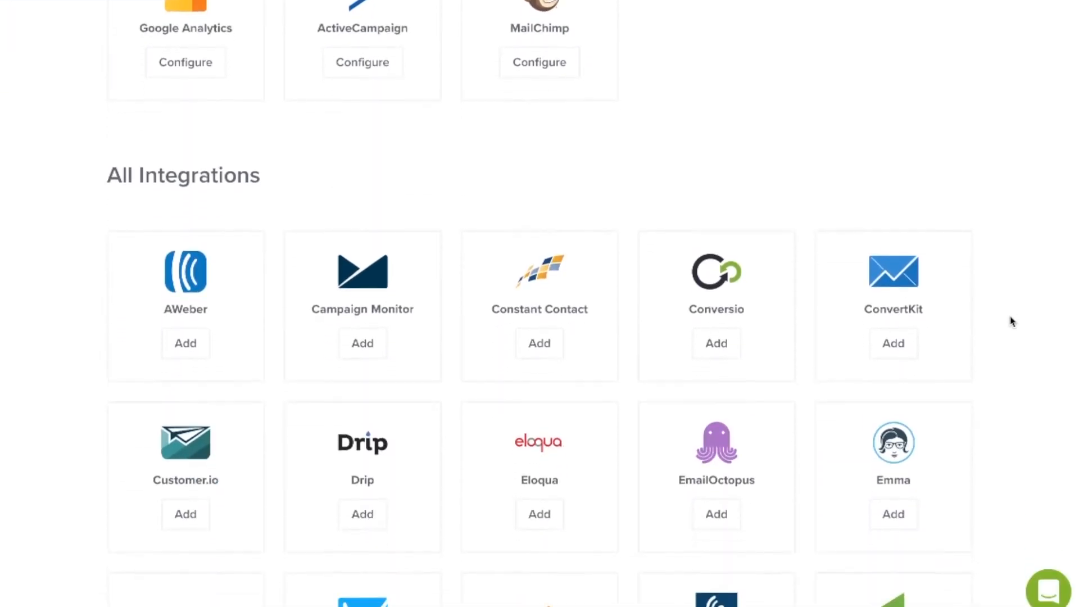
scroll(down, 3)
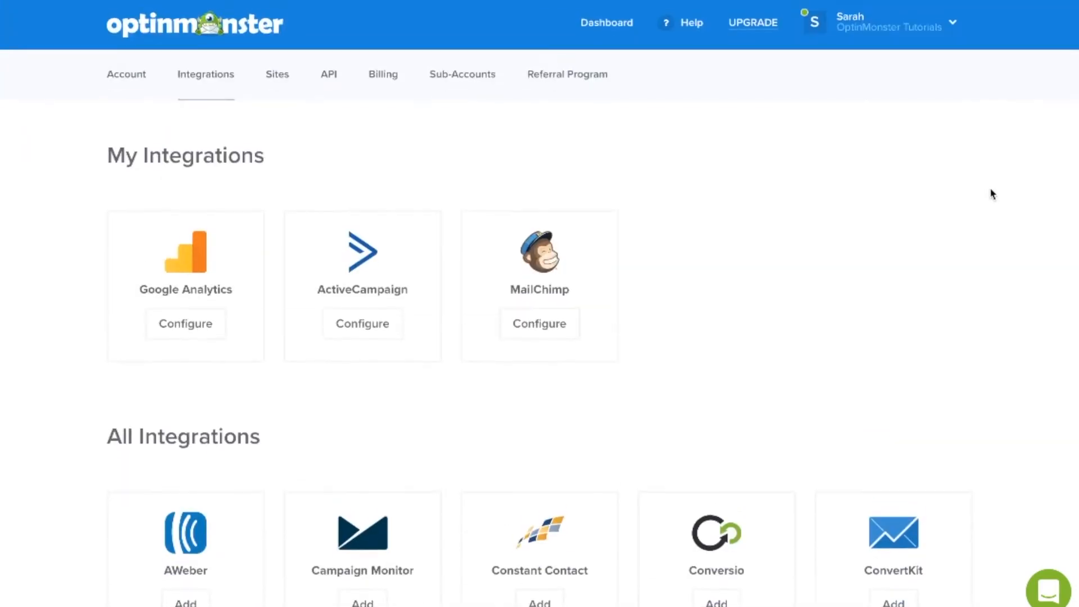
click(276, 74)
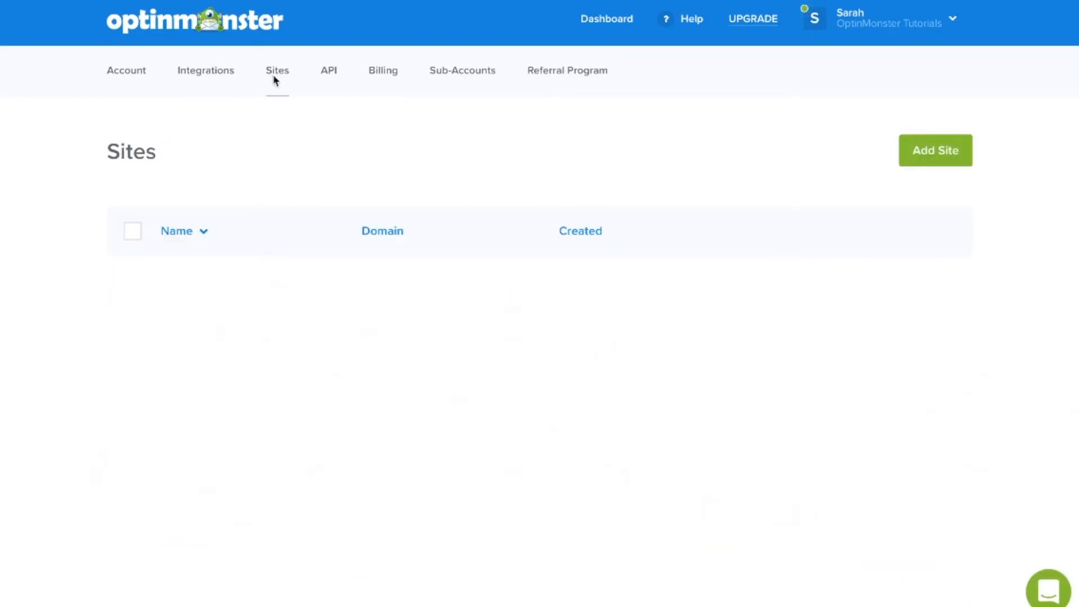
mouse_move(936, 150)
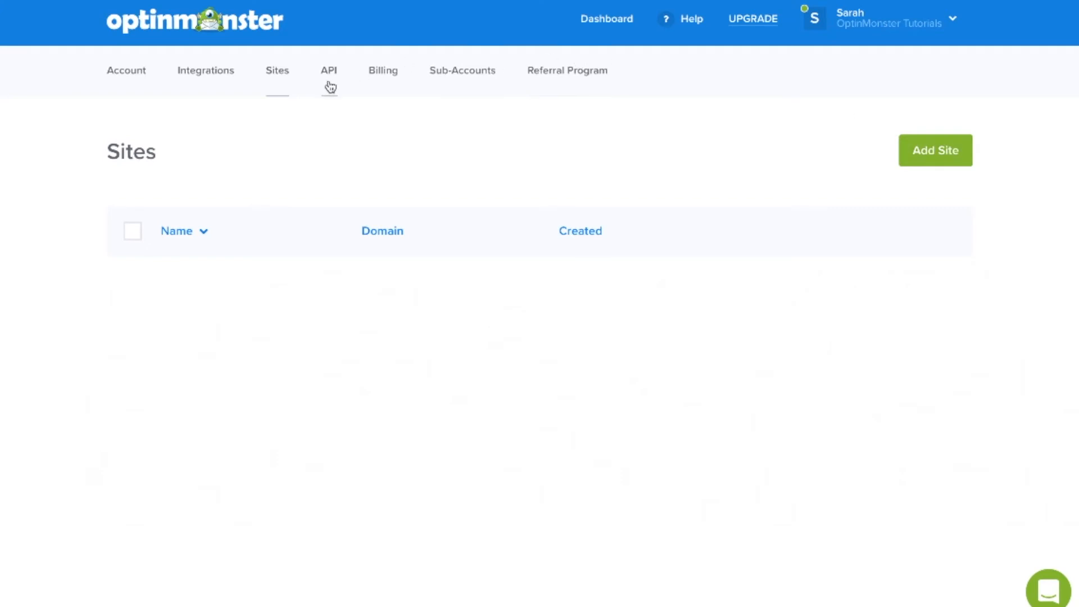
Step: View the API Management tab, then the Billing tab with invoices
click(328, 70)
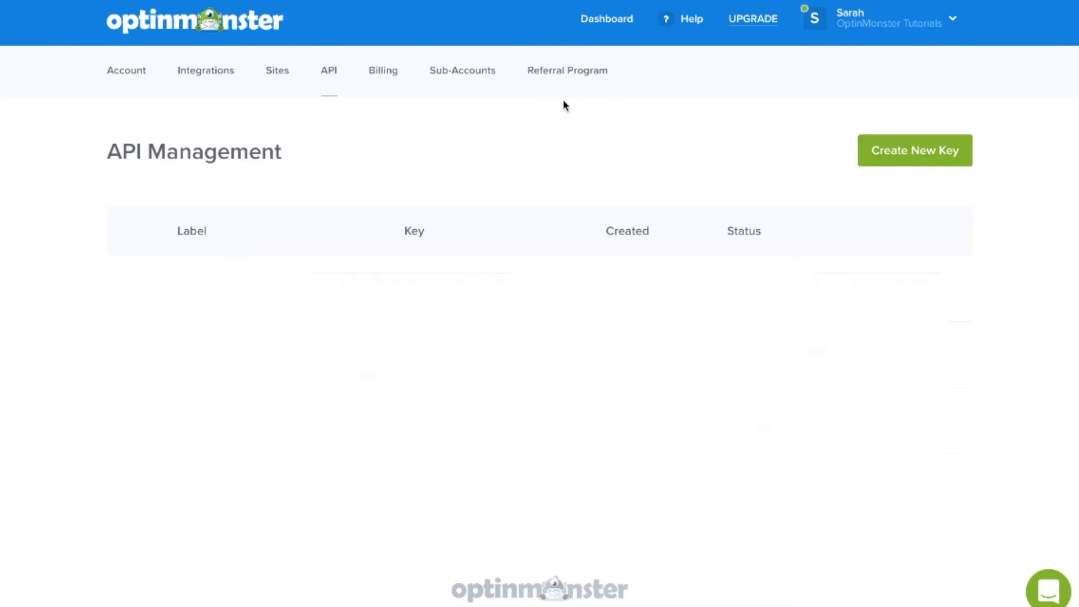
mouse_move(383, 70)
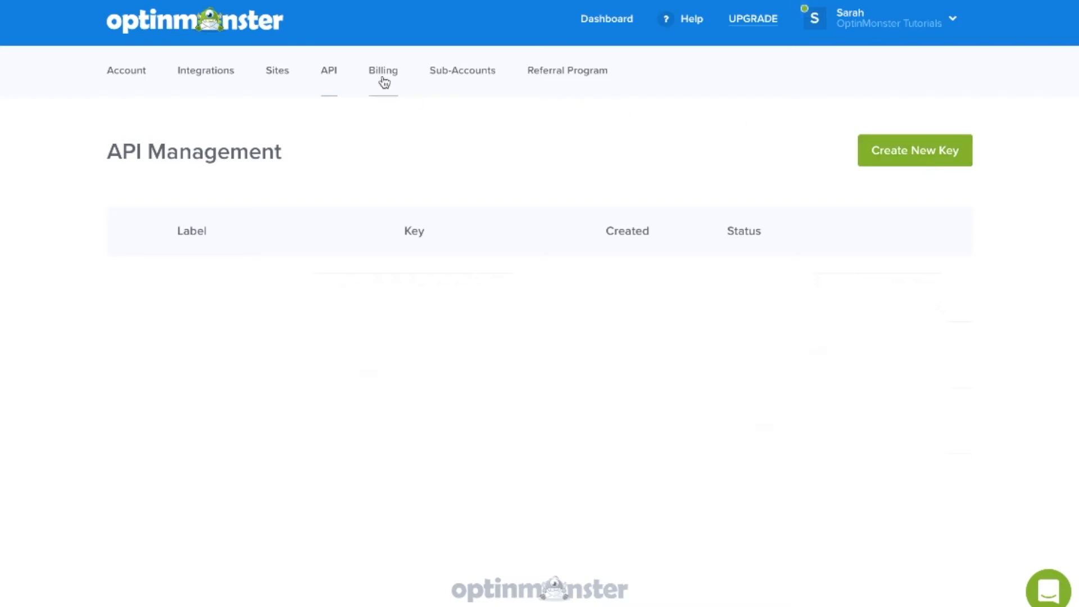
click(383, 70)
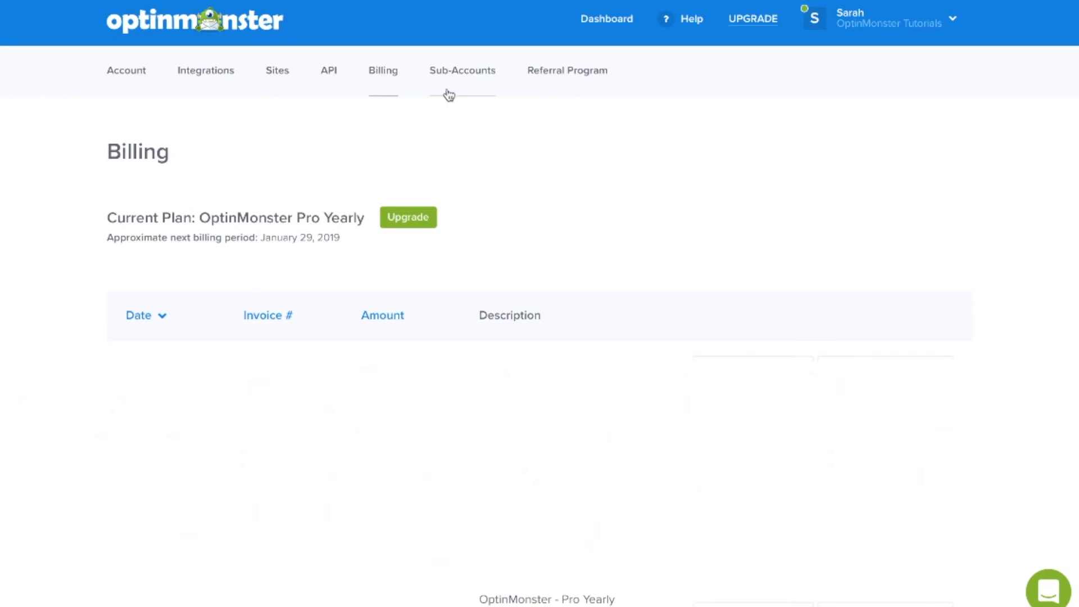
Step: View Sub-Accounts and Notifications, return to Dashboard, and open Help documentation
click(462, 70)
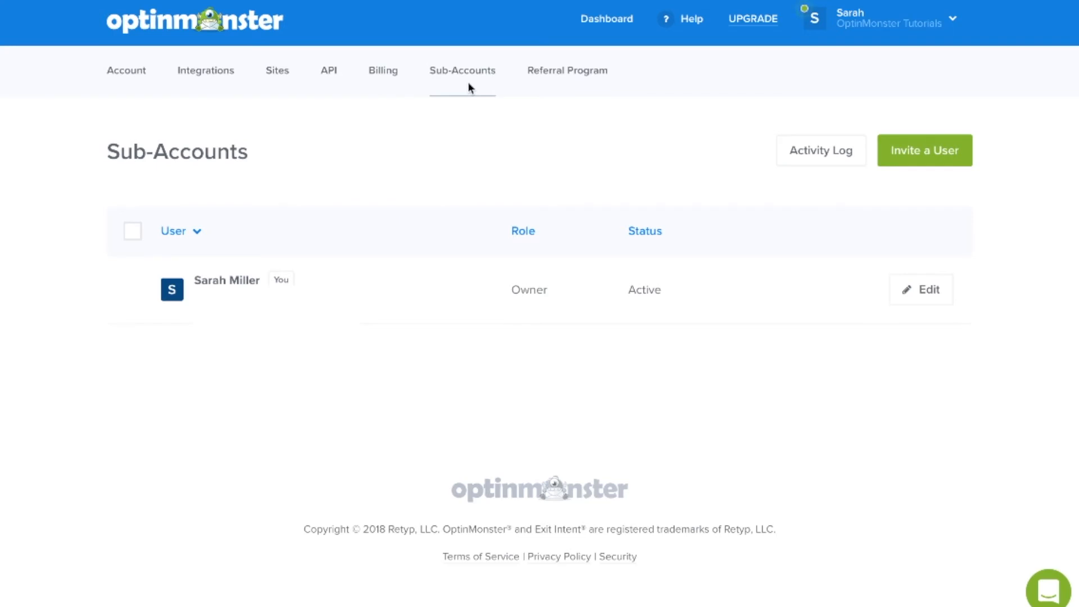
click(881, 21)
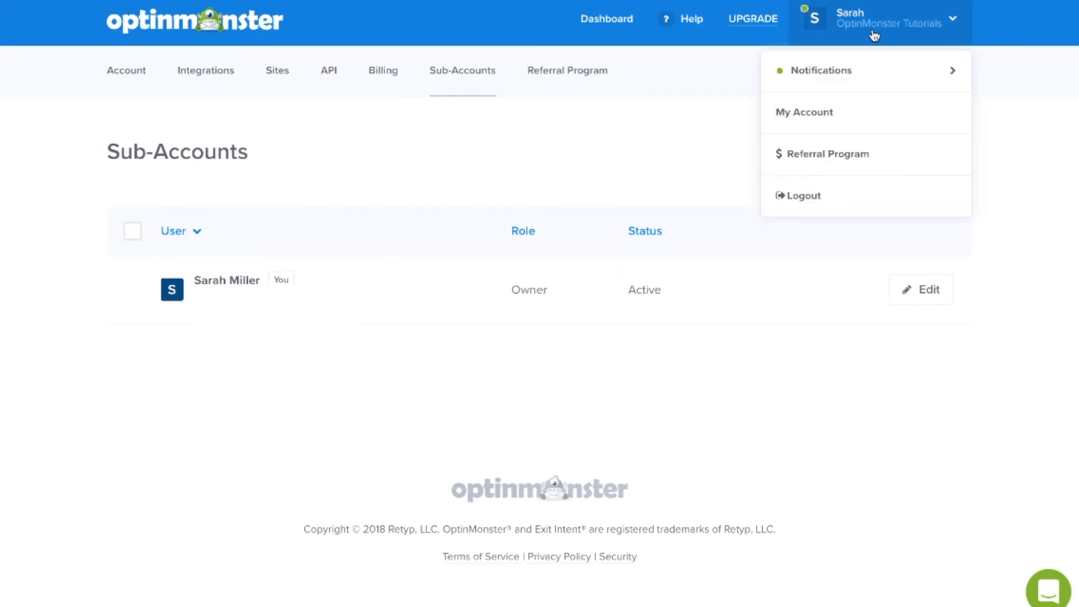
mouse_move(829, 71)
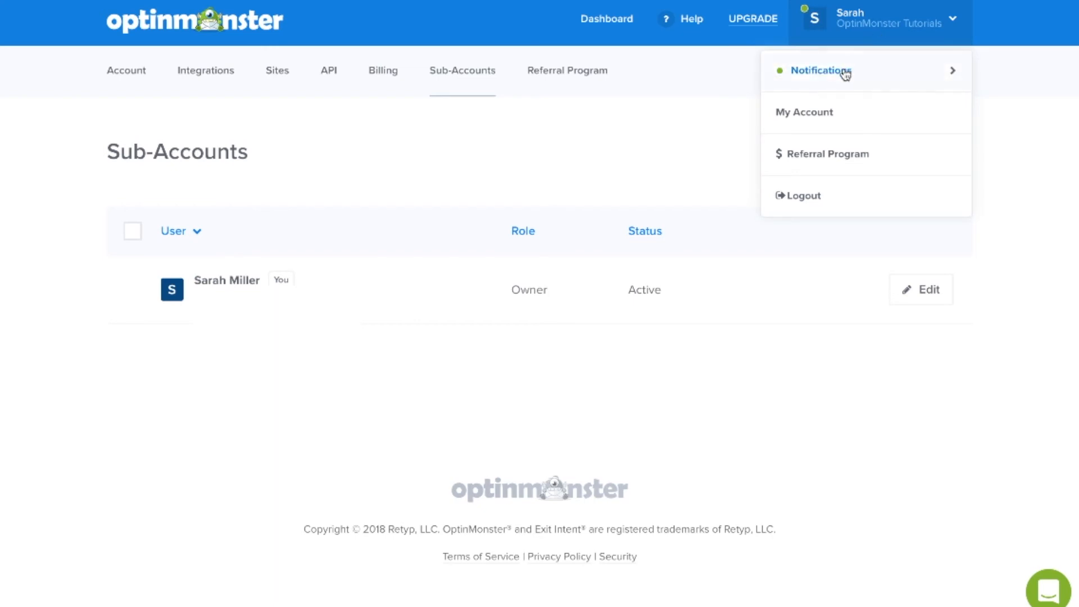
mouse_move(847, 75)
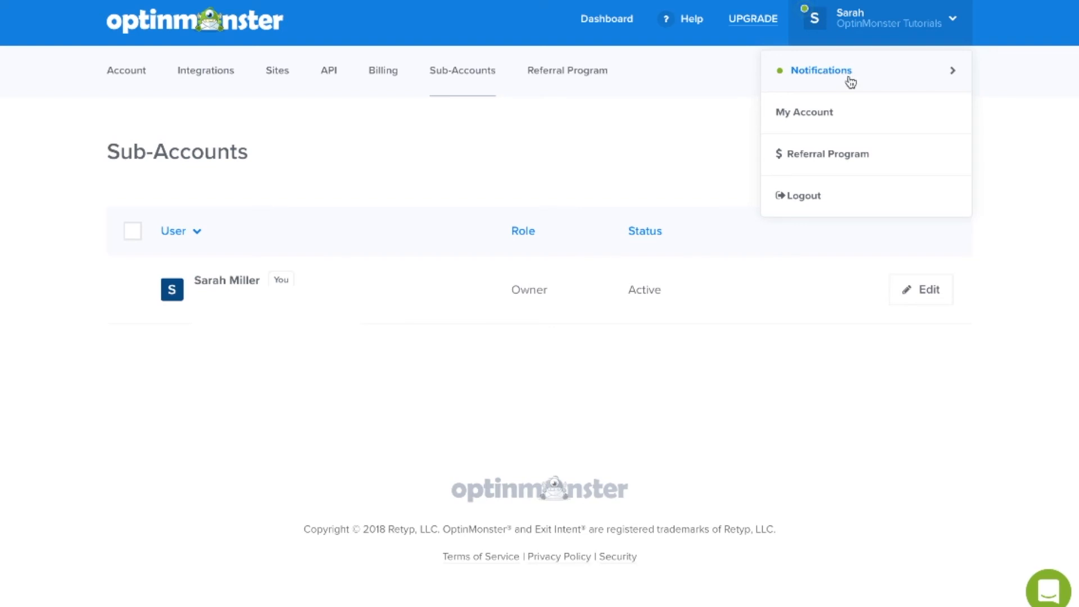
click(821, 69)
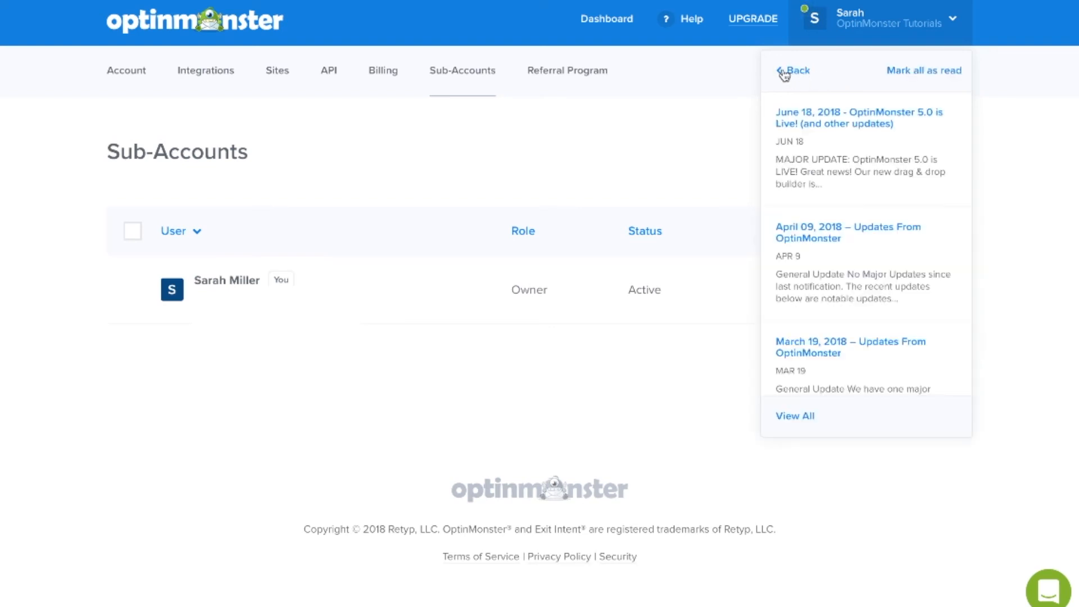
click(791, 70)
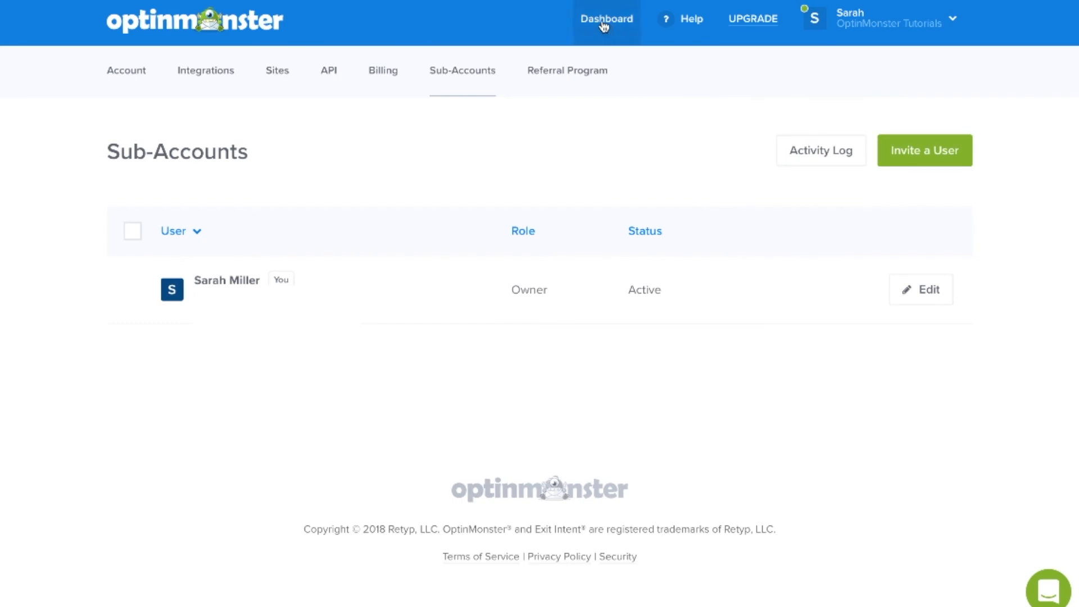
click(607, 19)
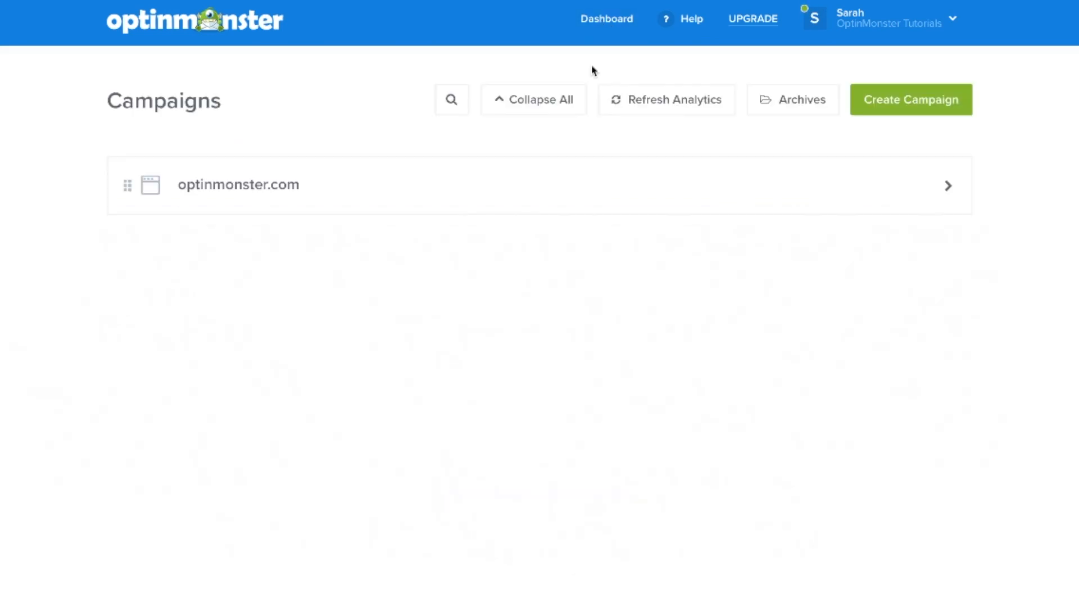
click(665, 99)
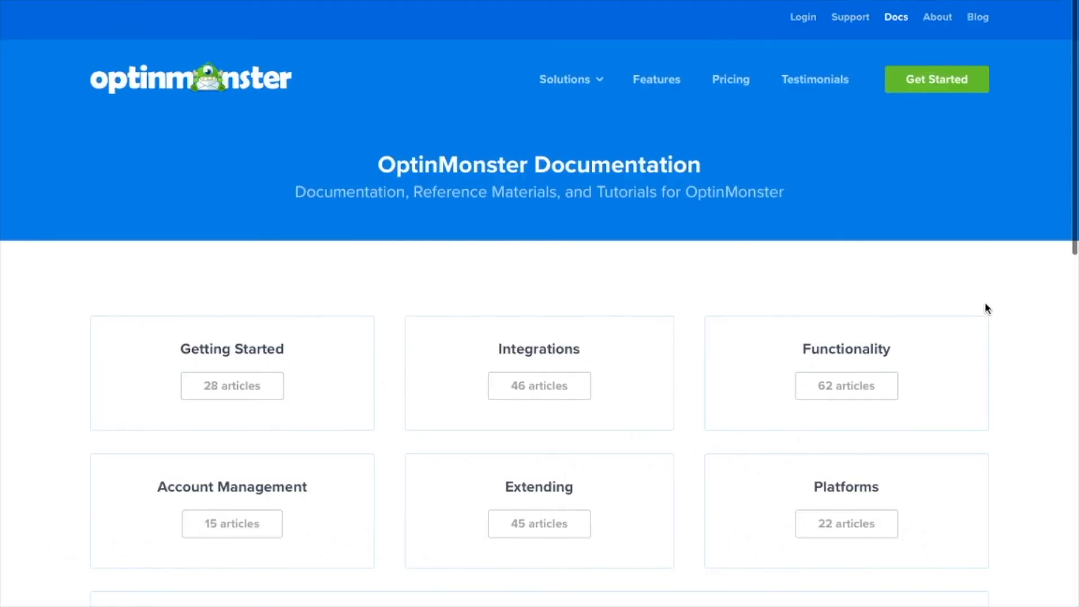
Step: Search the documentation for 'pop' to list popup-related articles
scroll(down, 3)
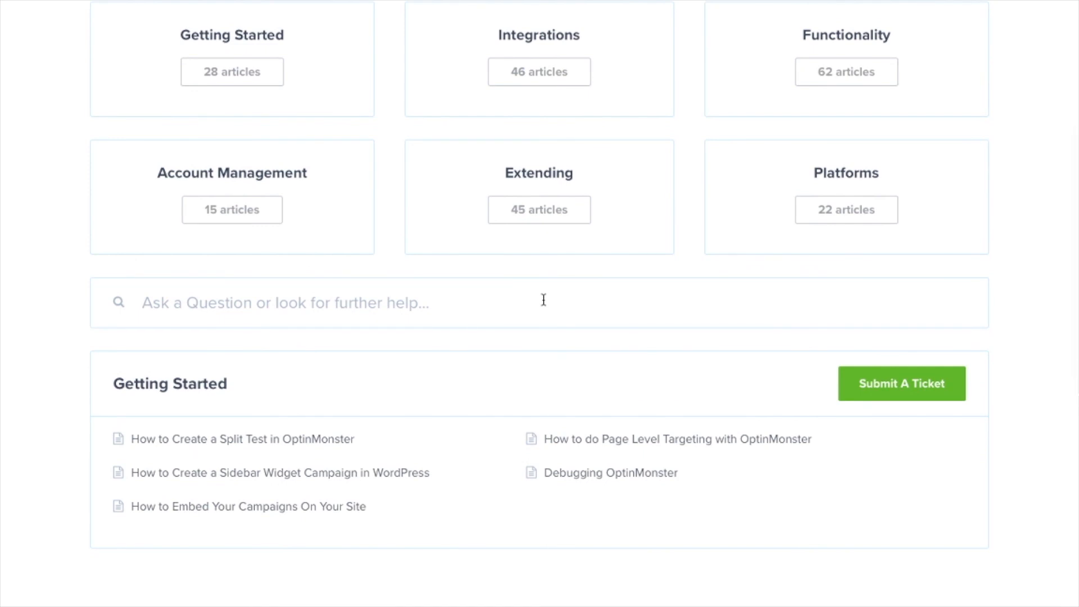
text(pop)
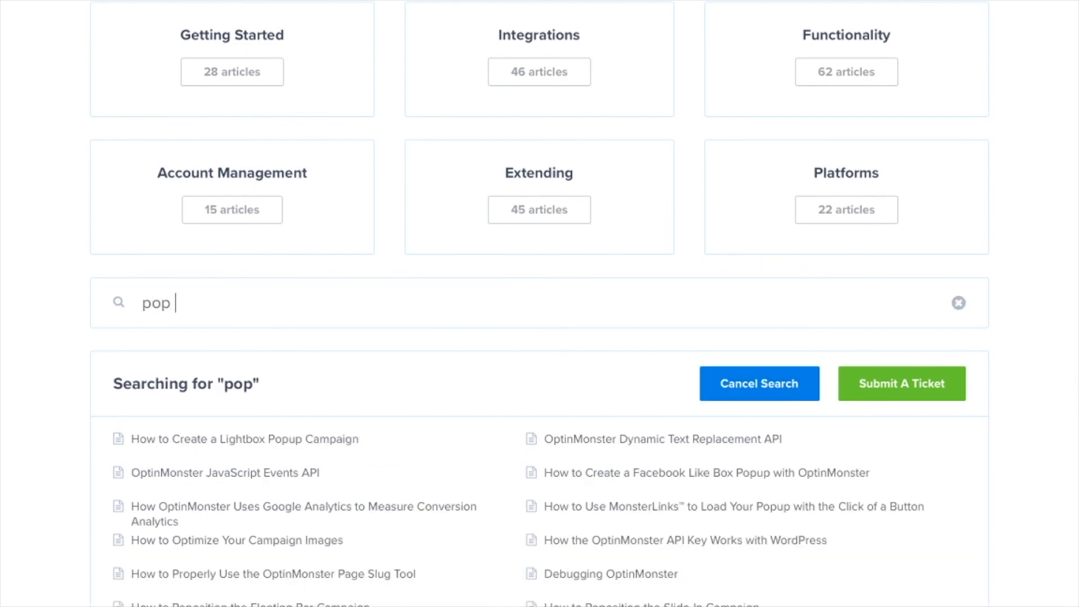